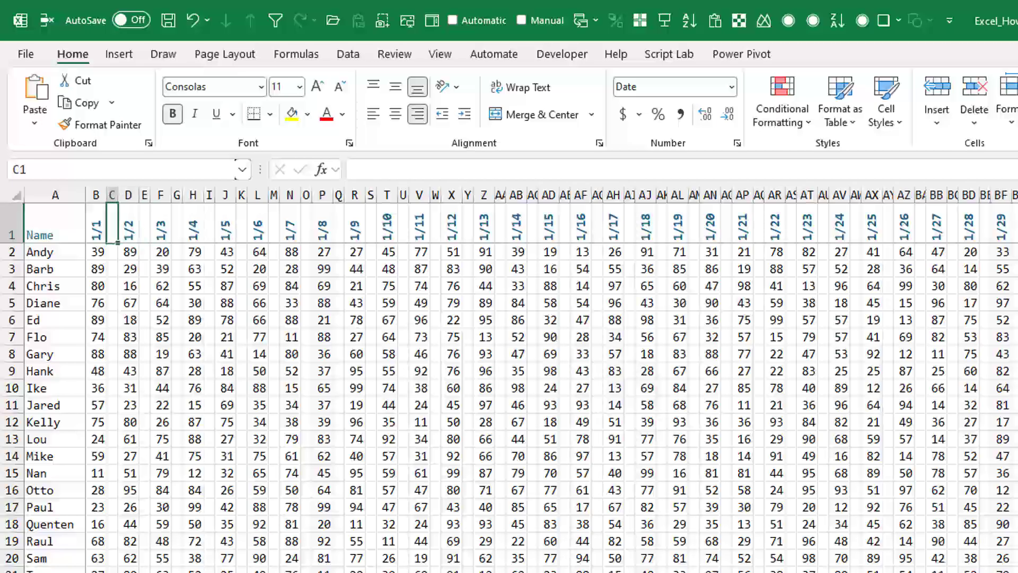
mouse_move(797, 48)
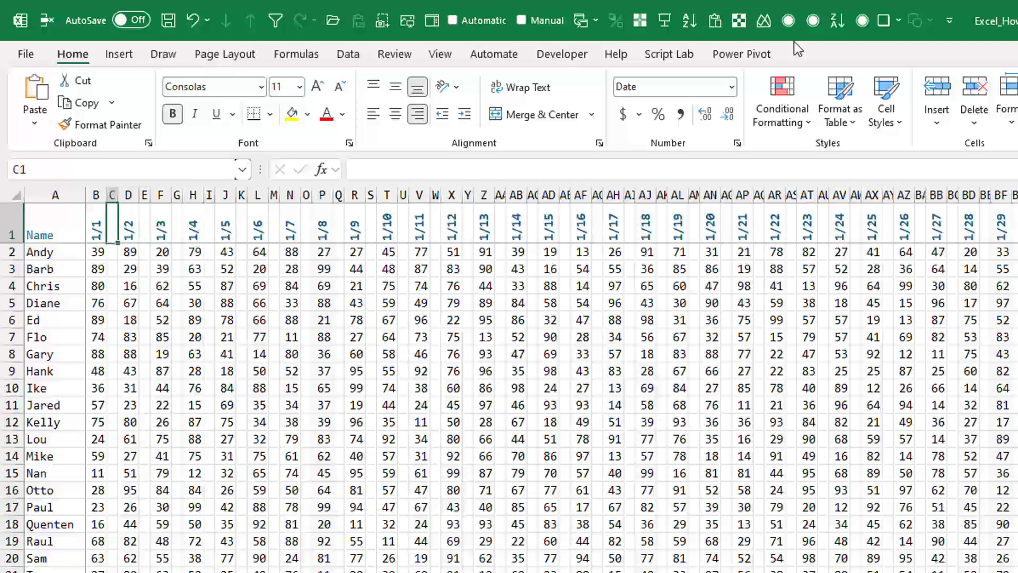
Delete blank column C, then repeat the deletion with F4 on the next three blank columns
left_click(895, 104)
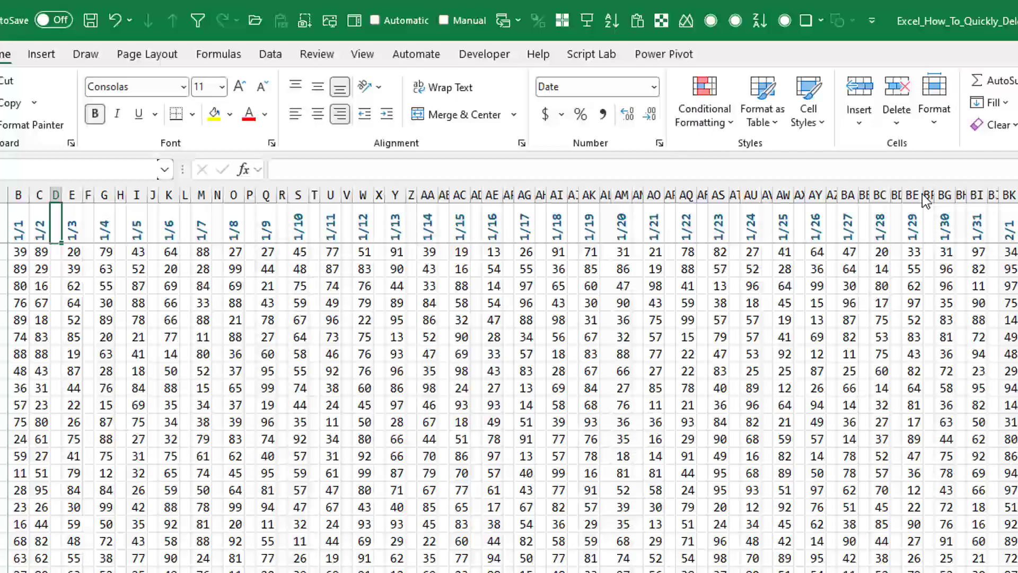
key("F4")
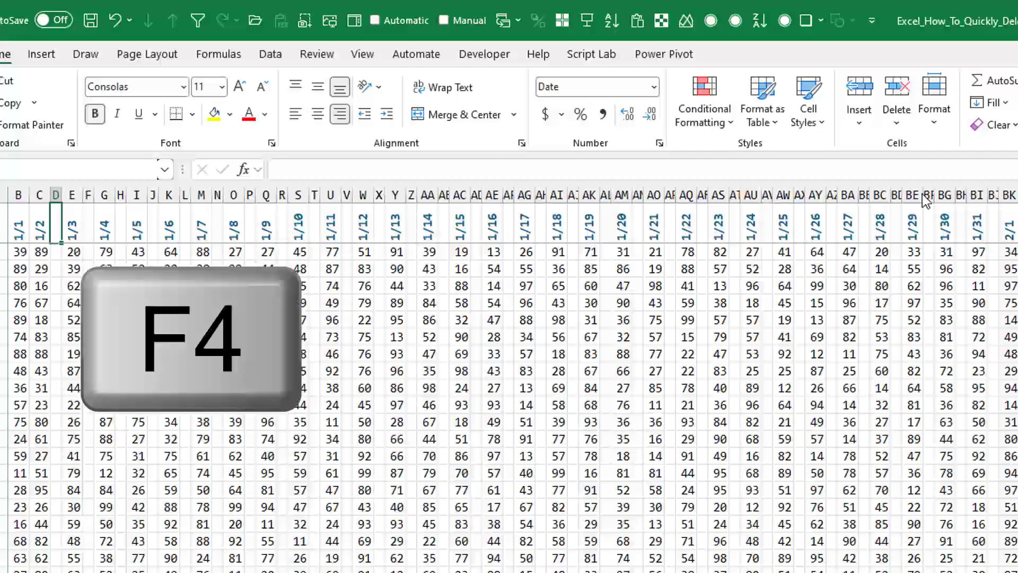
key("f4")
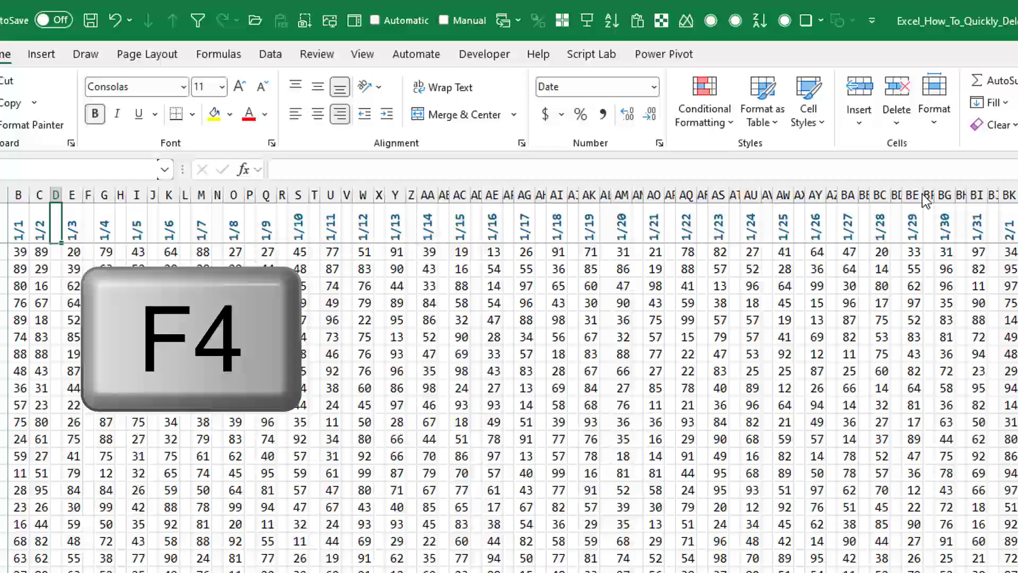
key("f4")
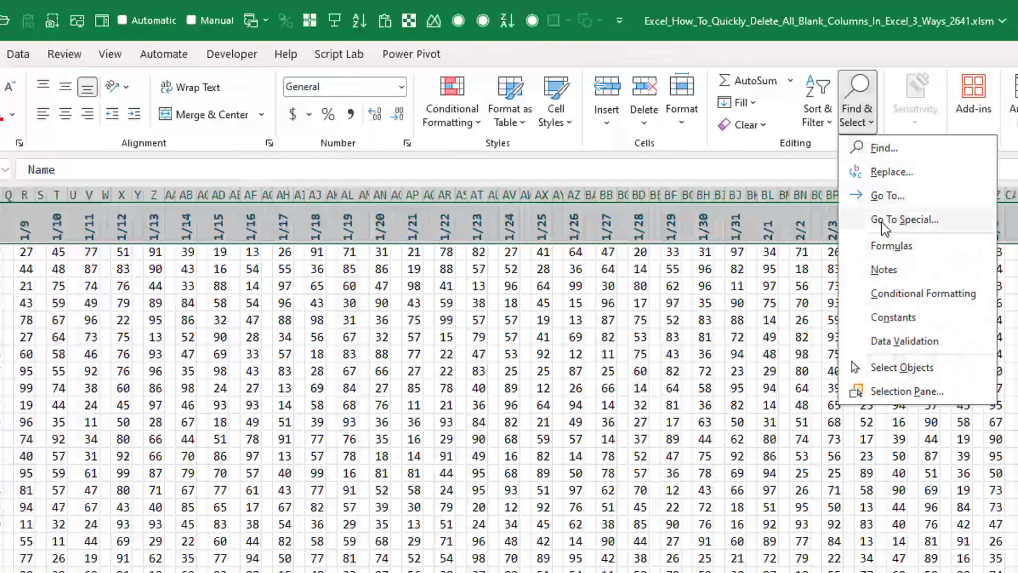
Select all blank cells via Go To Special and delete their sheet columns
left_click(904, 219)
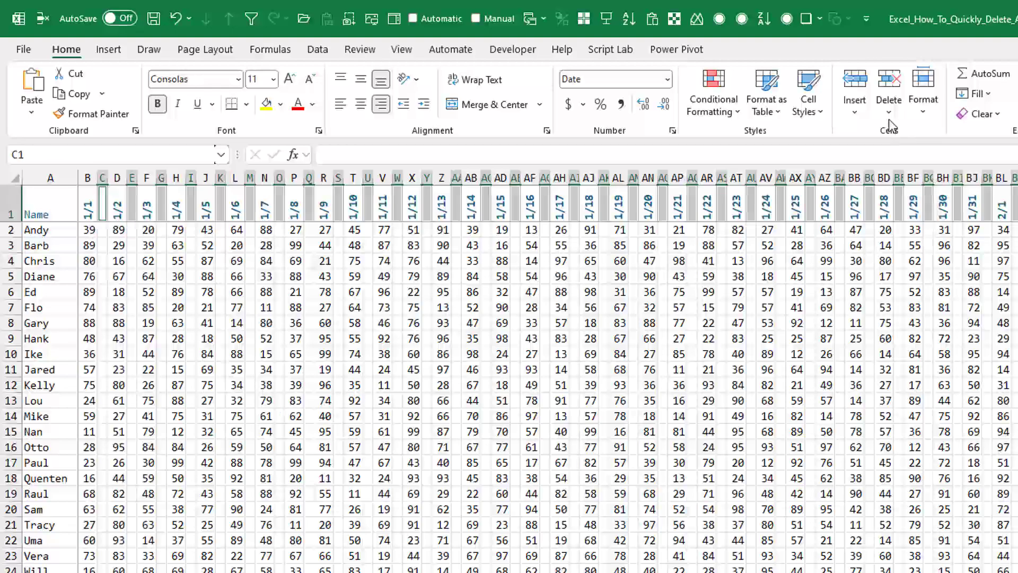
left_click(888, 101)
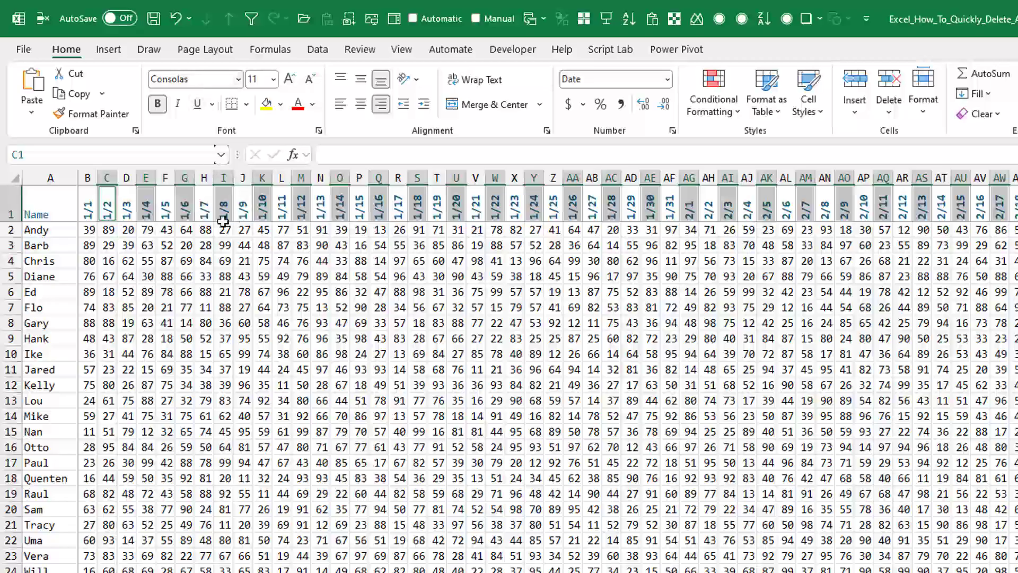
Undo the deletion and select the whole grid from the 1/1 date cell to the end
left_click(87, 205)
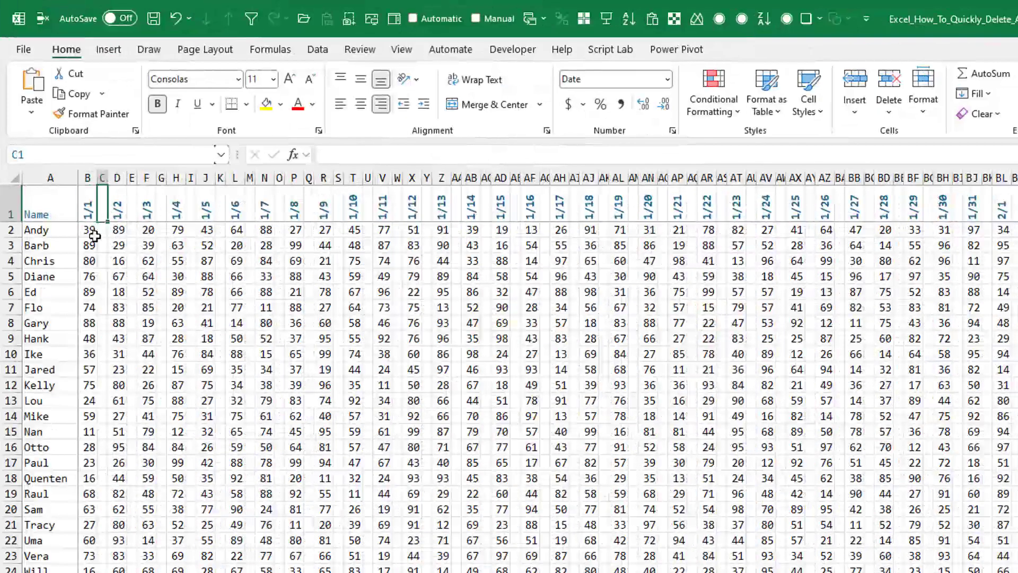
left_click(86, 205)
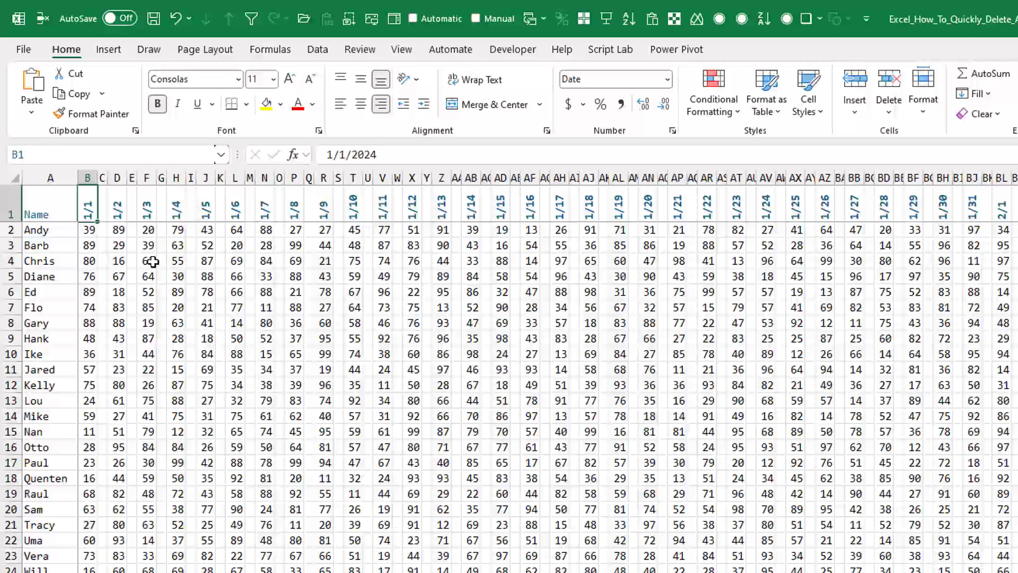
key("ctrl+shift+end")
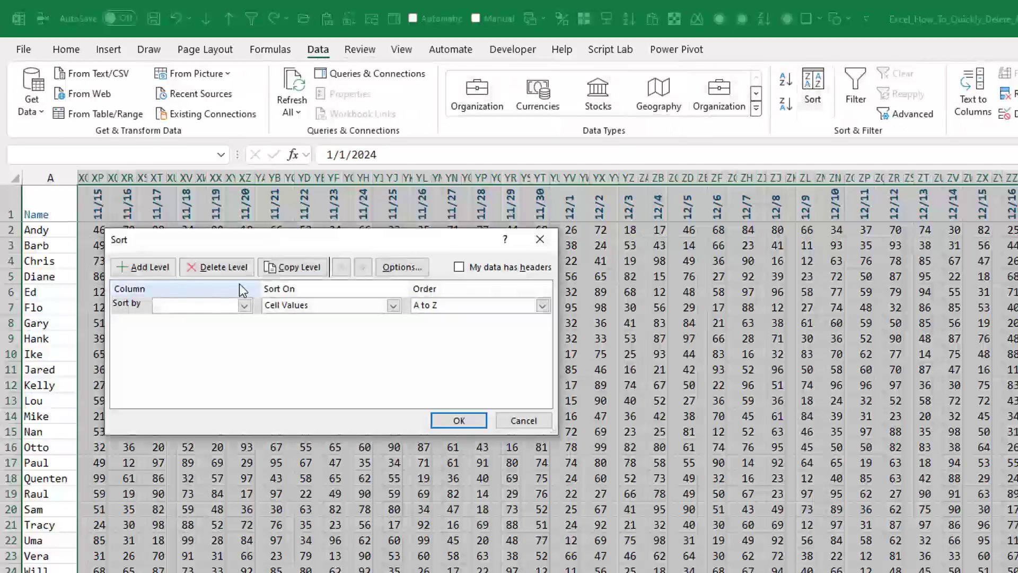
Run a left-to-right sort by the Row 1 dates, oldest to newest
left_click(401, 267)
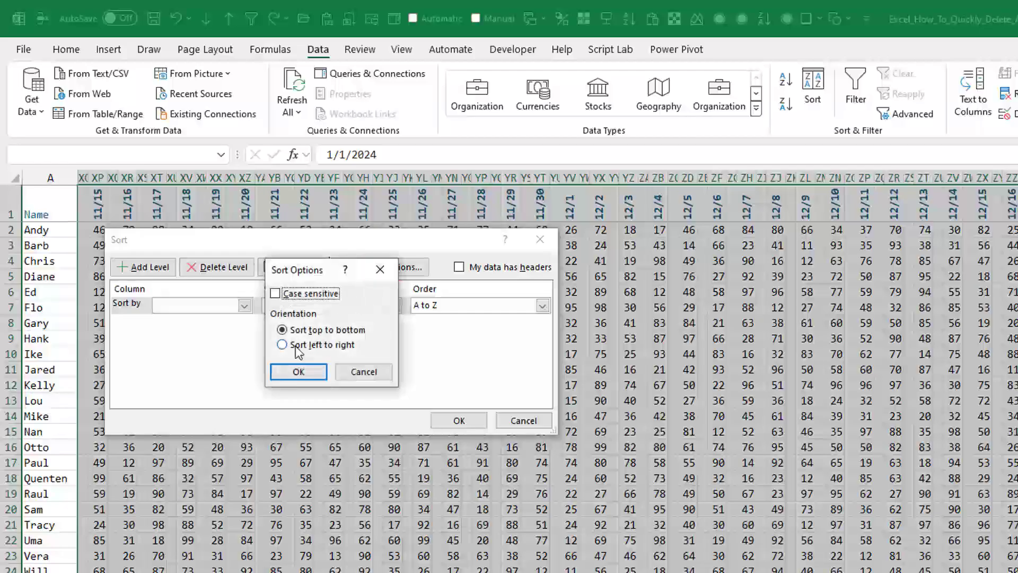
left_click(282, 344)
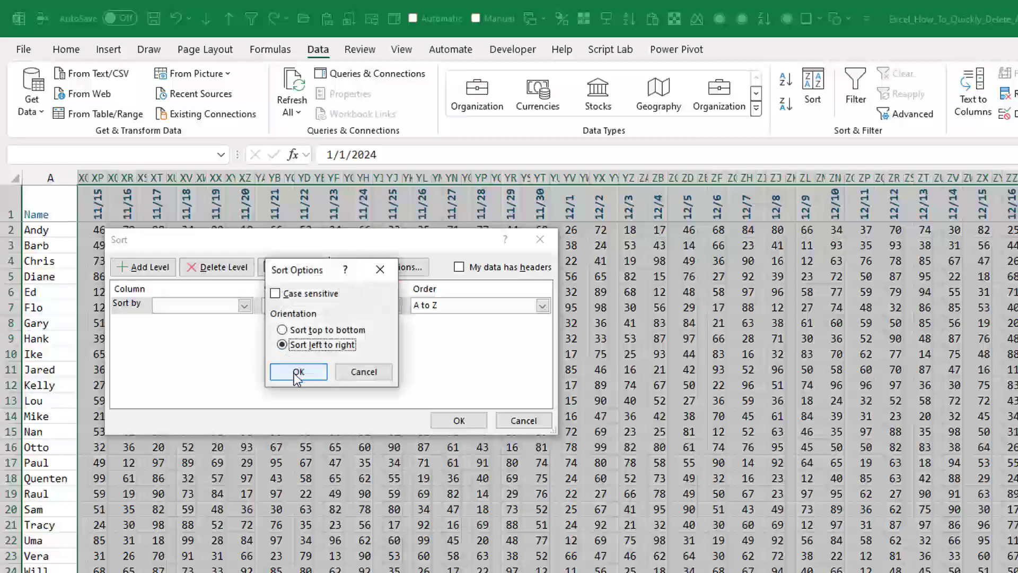
left_click(297, 371)
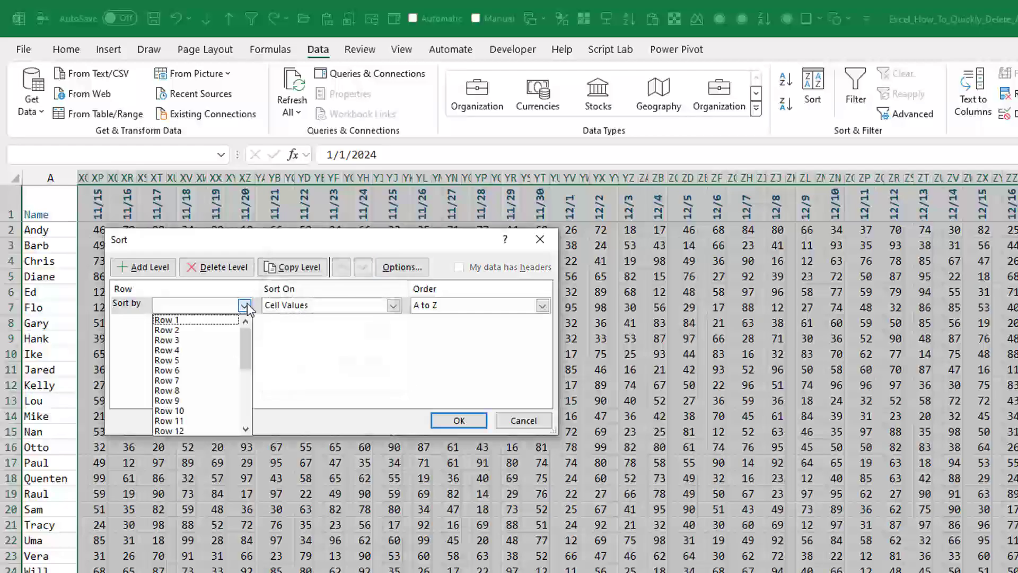
left_click(166, 319)
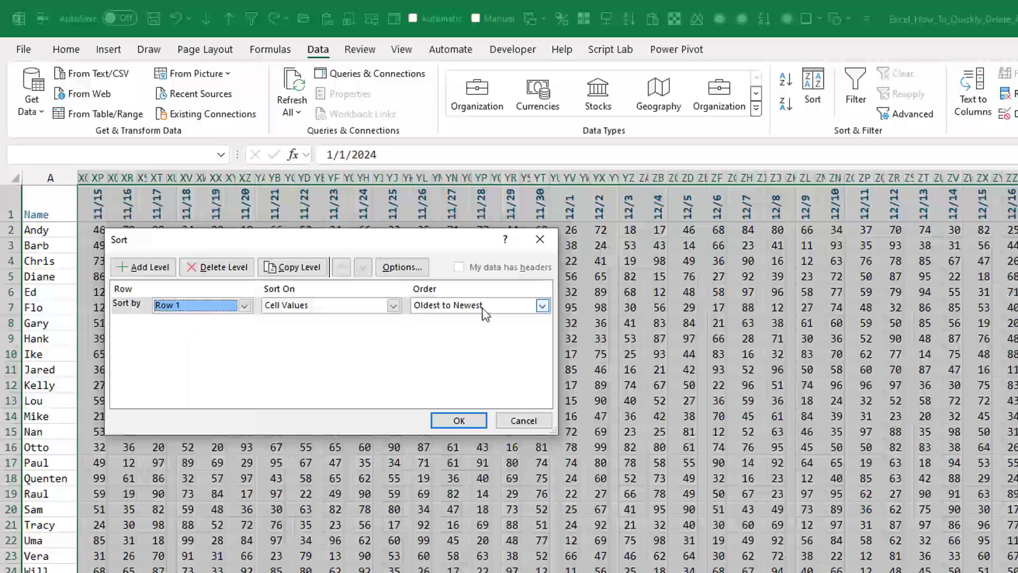
left_click(459, 420)
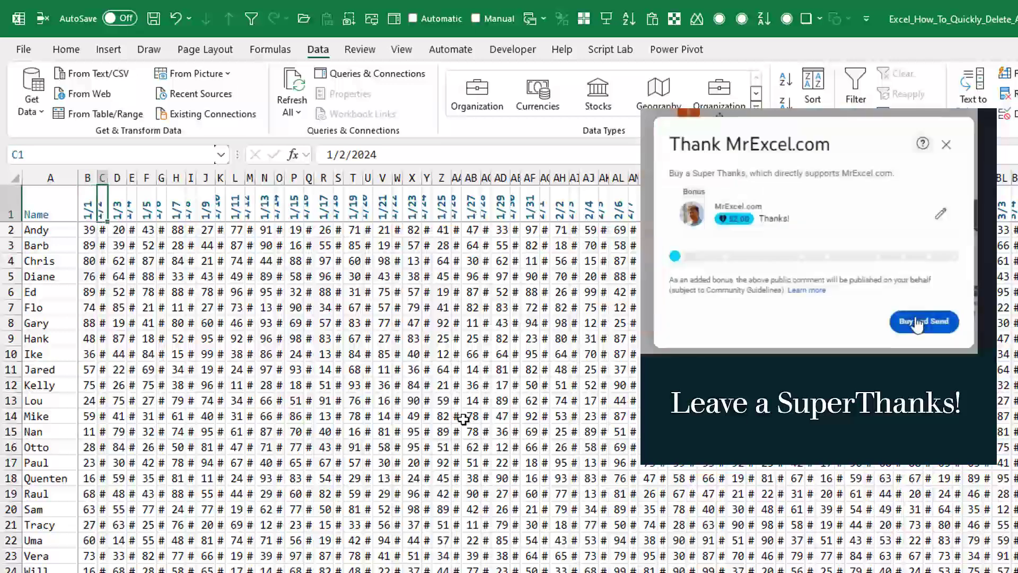
Undo and rerun the left-to-right sort by Row 1 to pack the date columns together
left_click(946, 143)
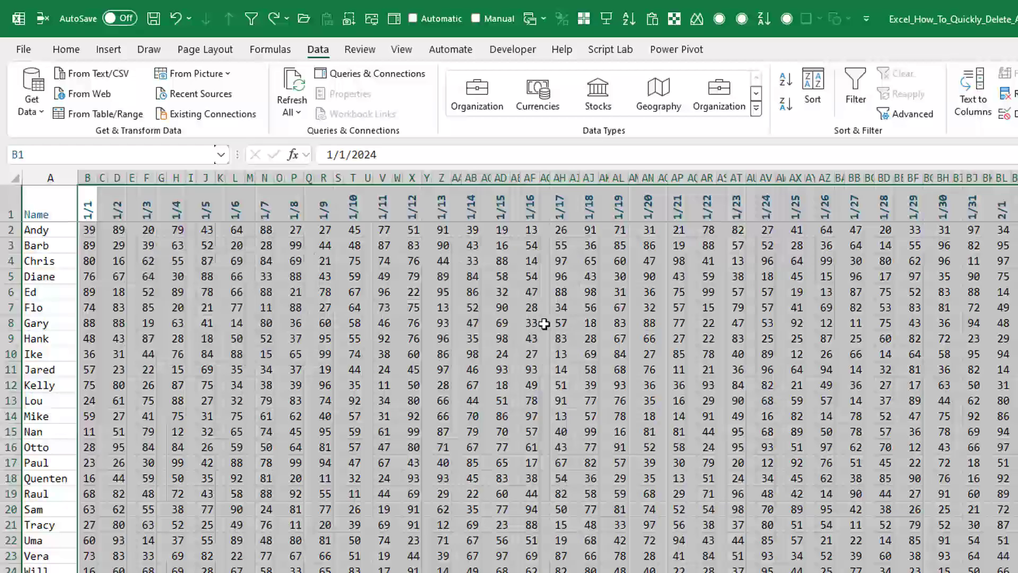
left_click(811, 93)
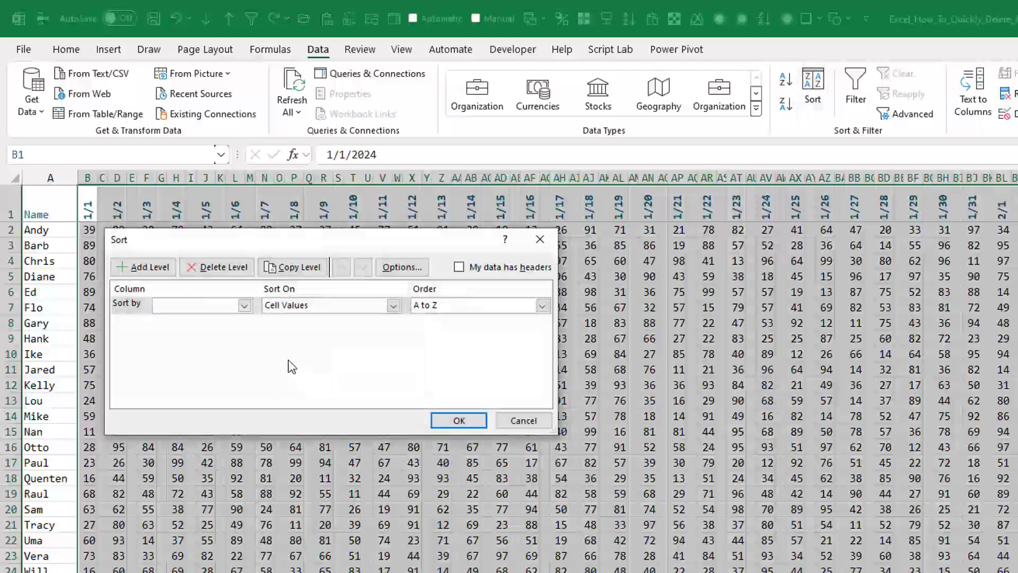
left_click(401, 266)
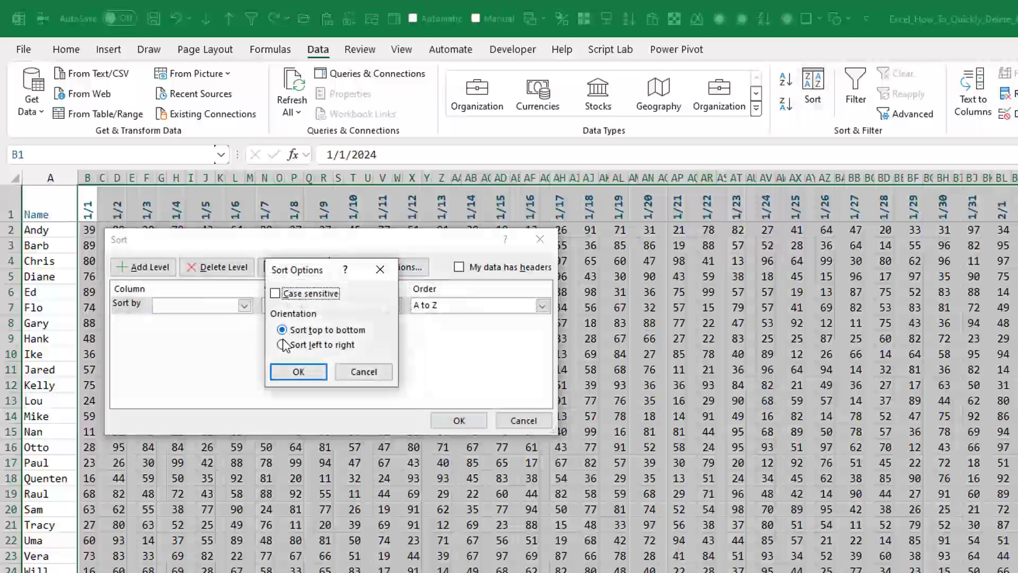
left_click(298, 371)
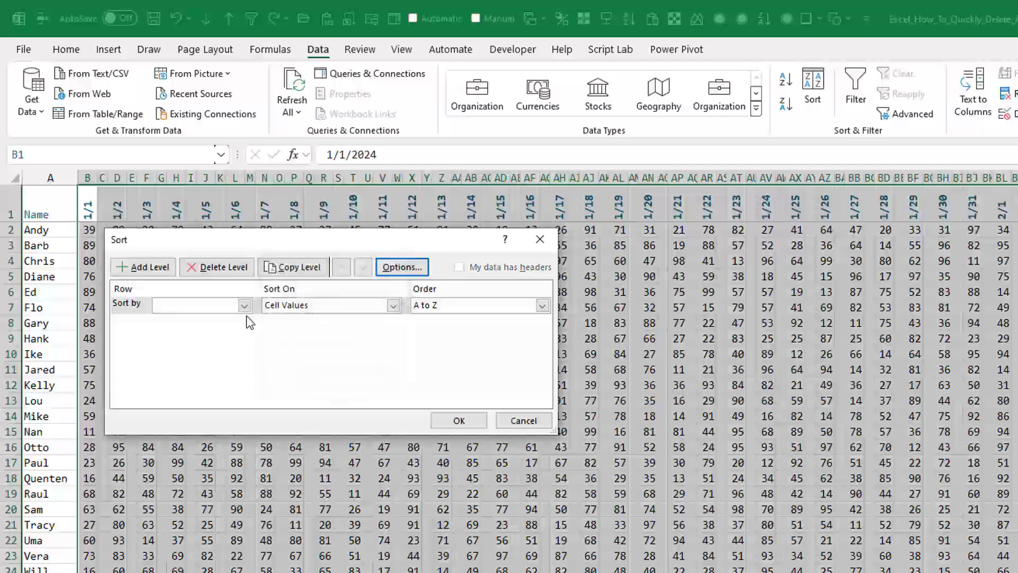
left_click(199, 306)
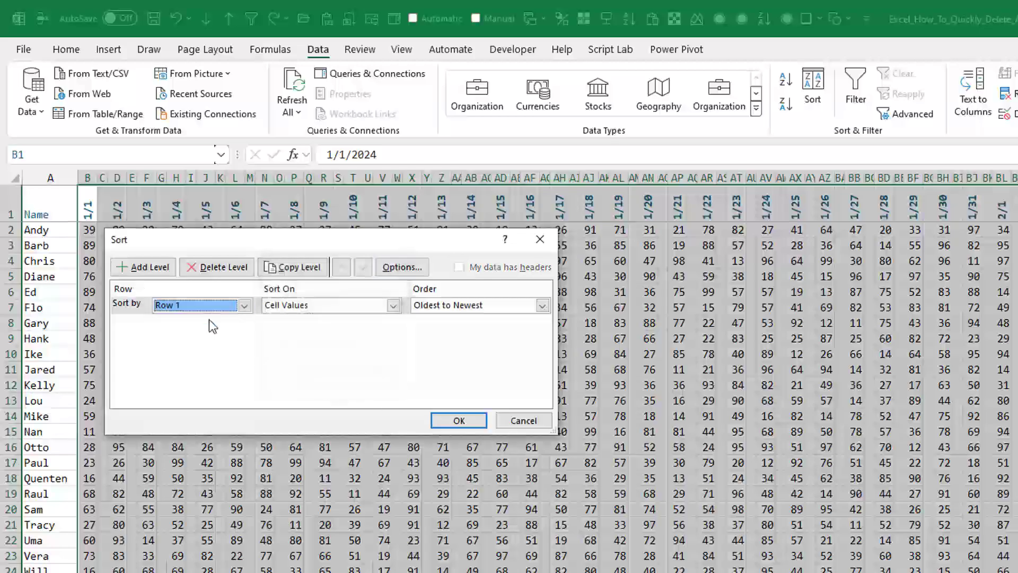
left_click(458, 420)
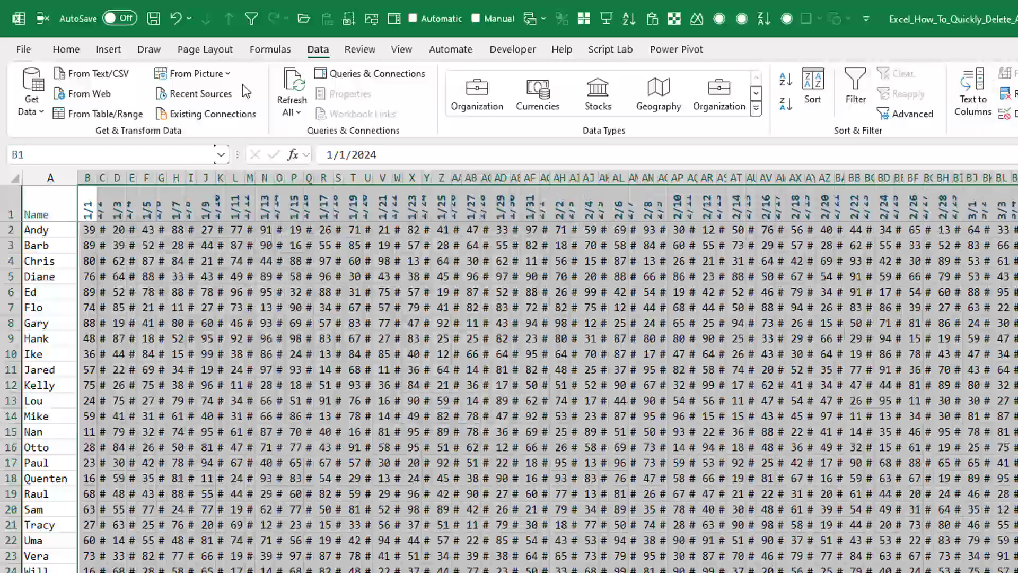
AutoFit all column widths so every score shows instead of # signs
left_click(66, 50)
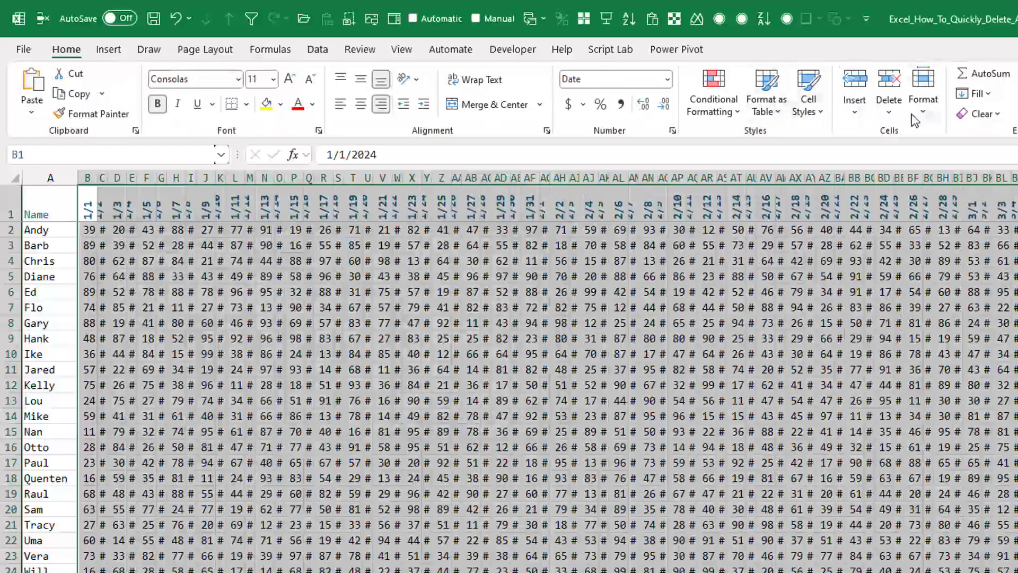
left_click(923, 91)
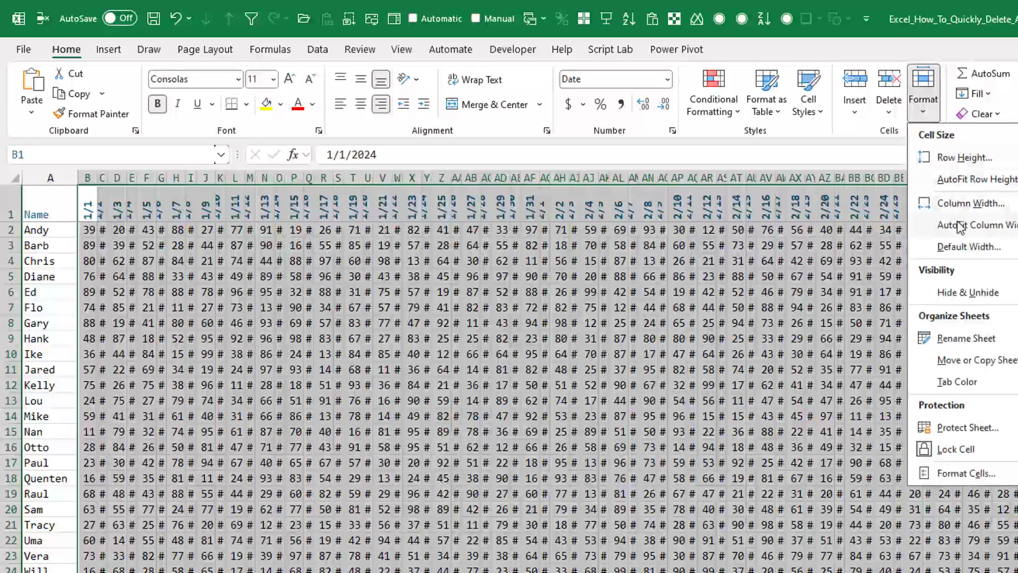
left_click(977, 224)
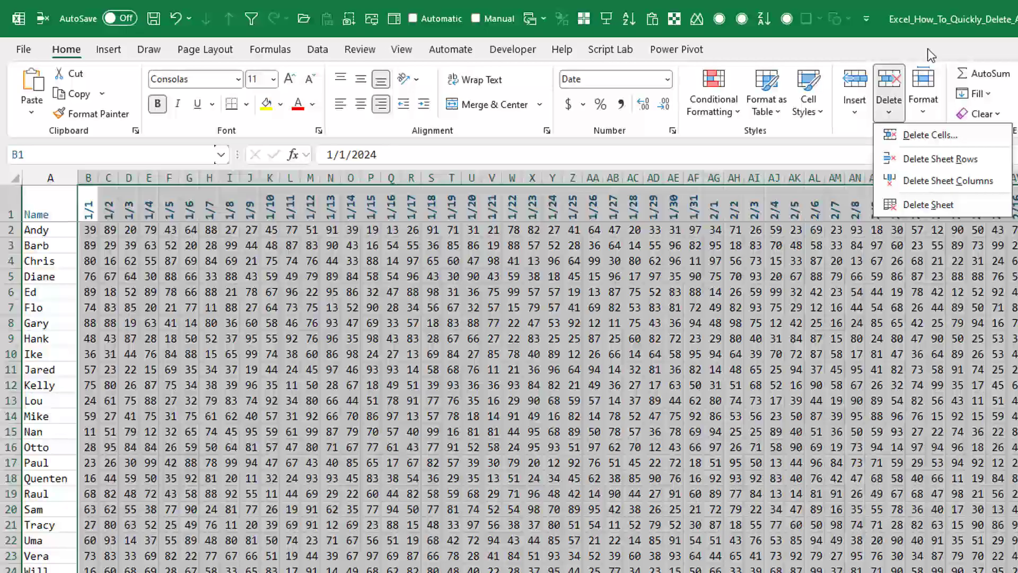
mouse_move(742, 213)
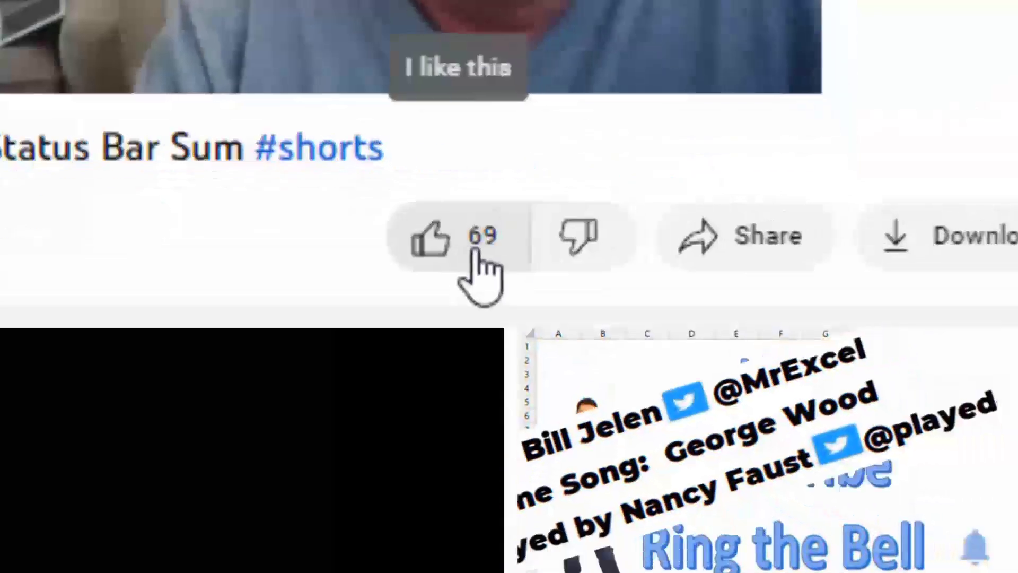
Subscribe to the MrExcel.com channel and set its notifications to All
scroll("down", 3)
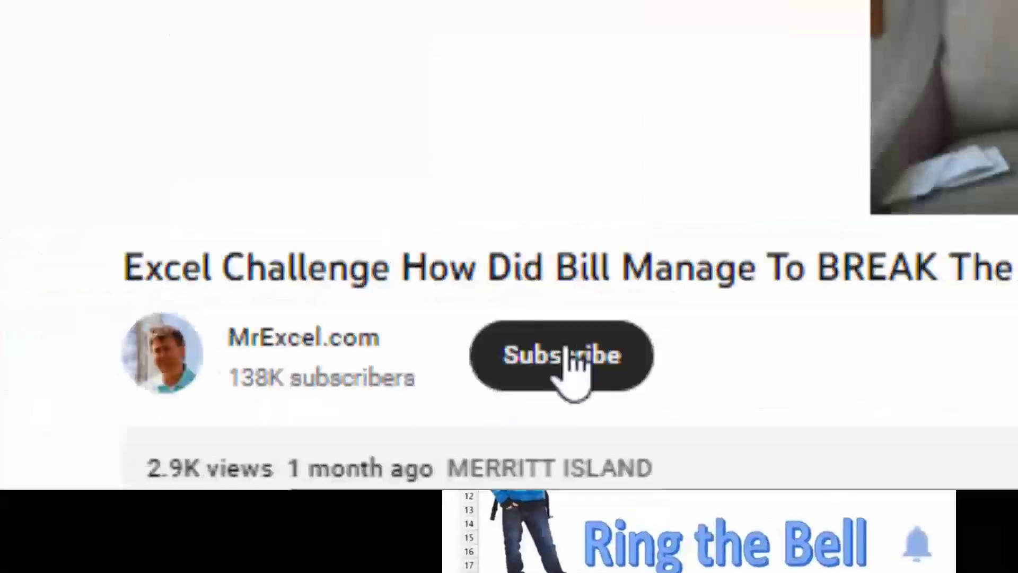
left_click(560, 355)
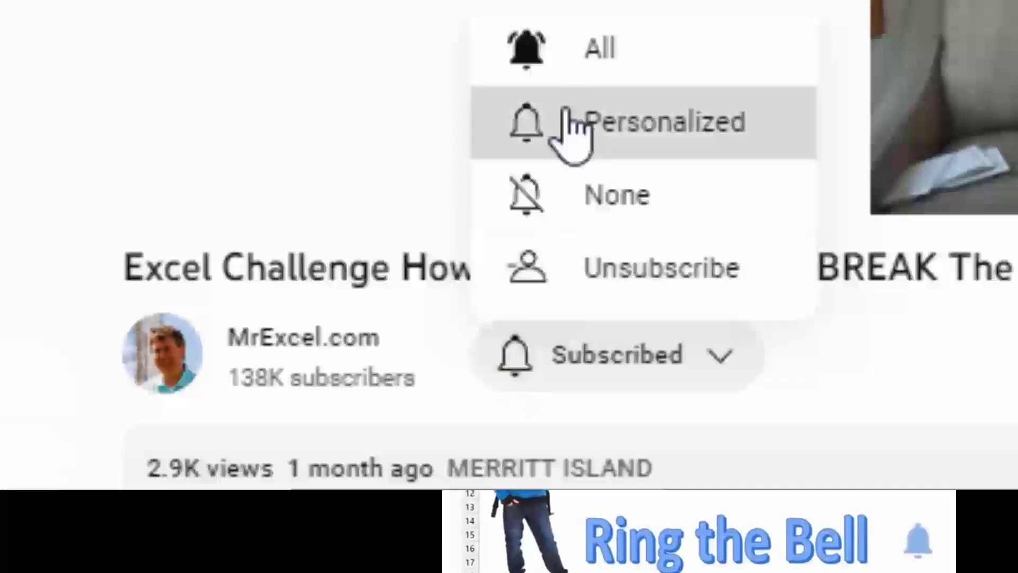
left_click(649, 122)
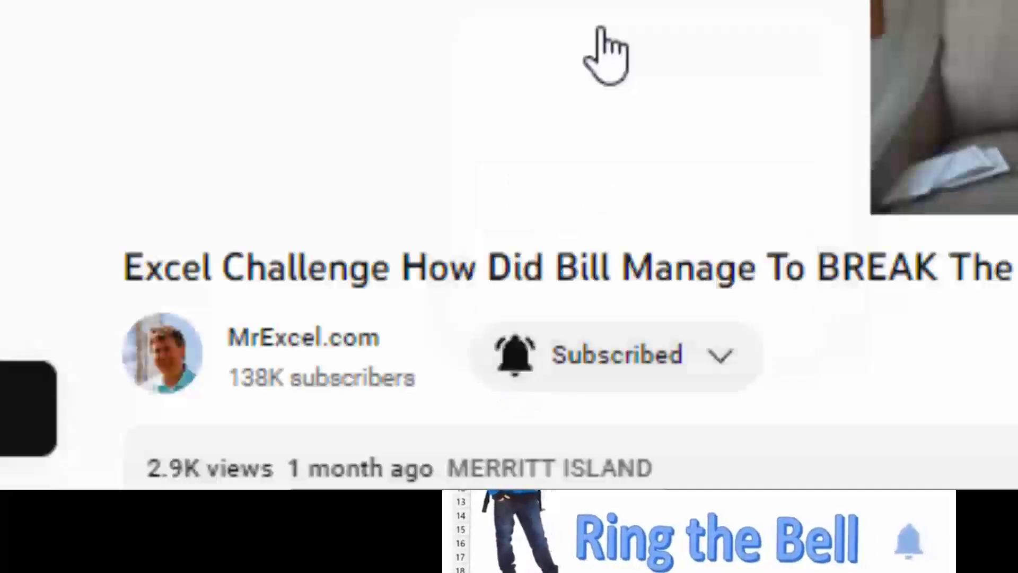